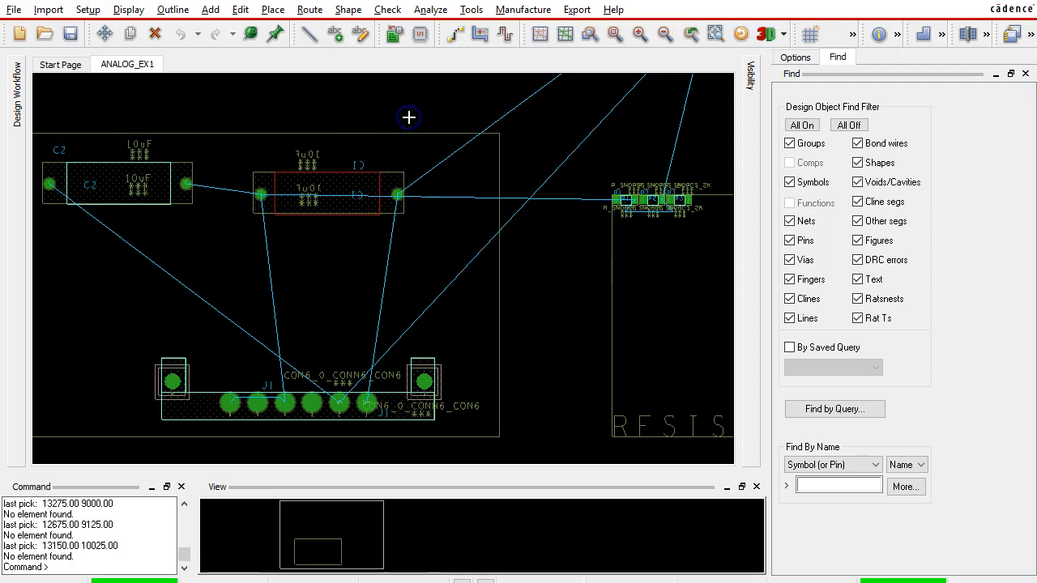
mouse_move(396, 167)
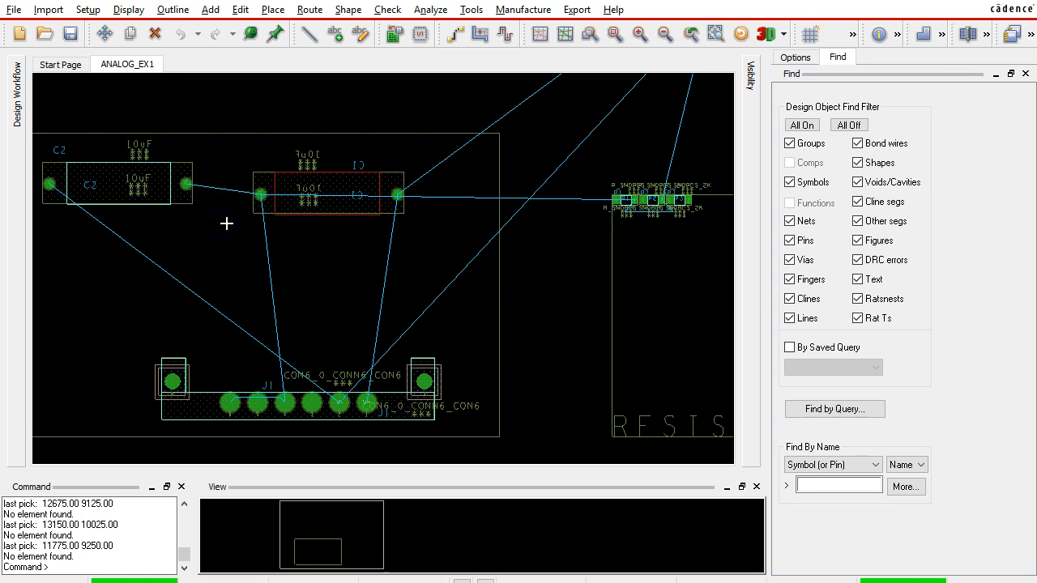
mouse_move(321, 107)
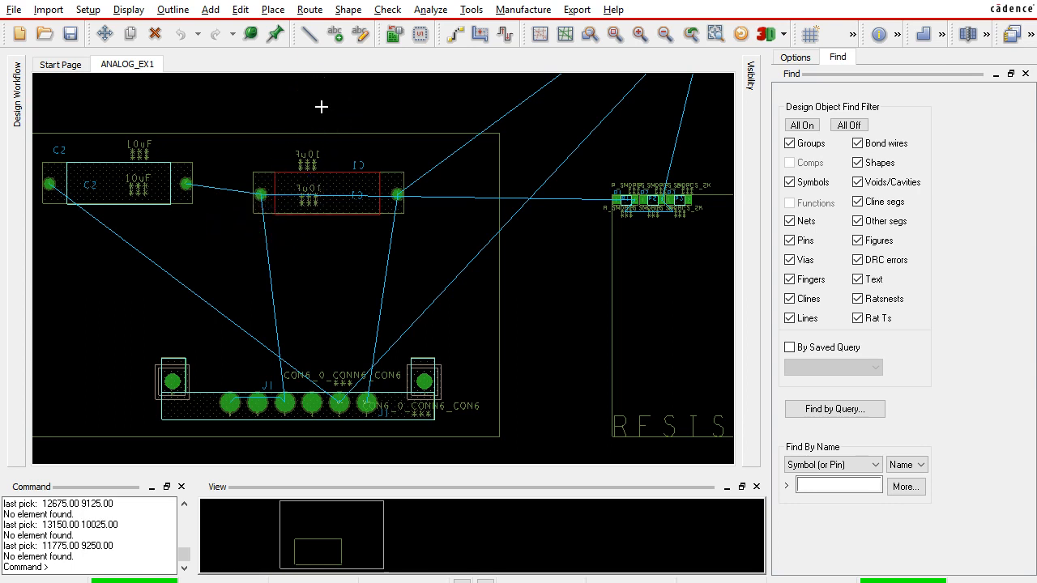
mouse_move(367, 120)
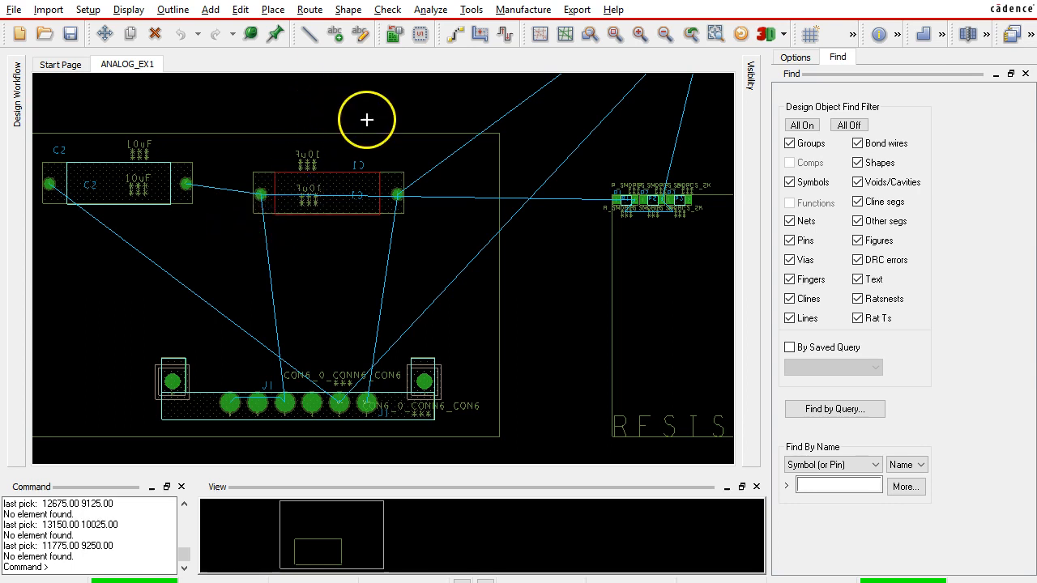
mouse_move(227, 230)
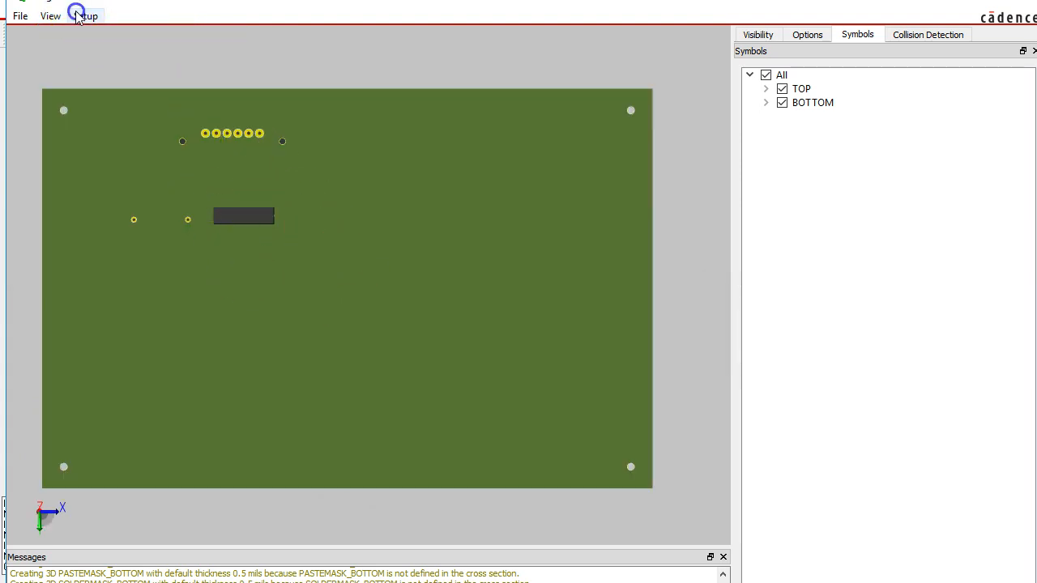
Switch the 3D Canvas camera to the Bottom preset to see the board's underside
left_click(52, 15)
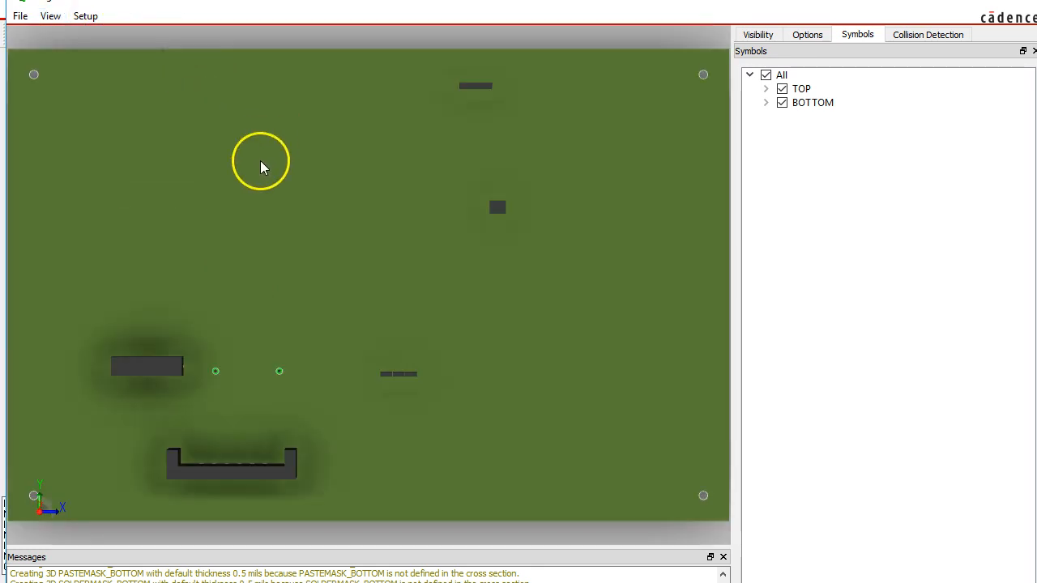
mouse_move(217, 460)
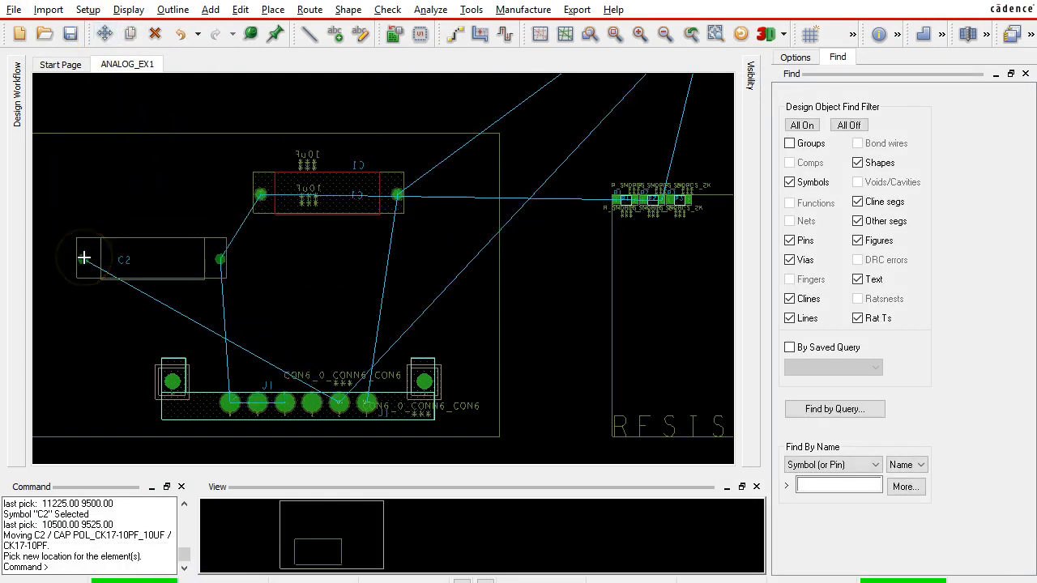
Mirror capacitor C2 to the bottom layer and place it at the left edge beside C3
right_click(89, 256)
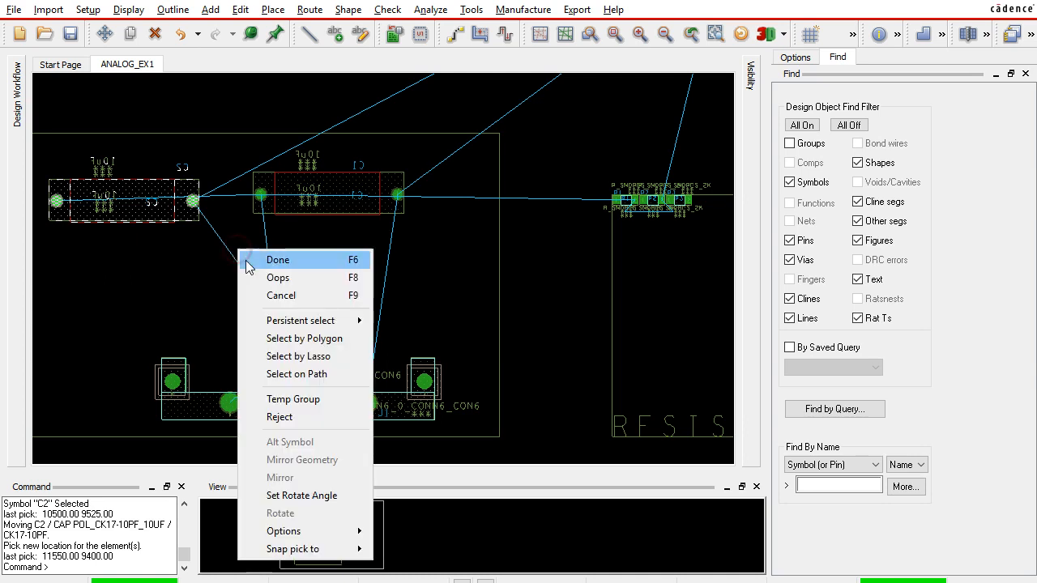
left_click(278, 259)
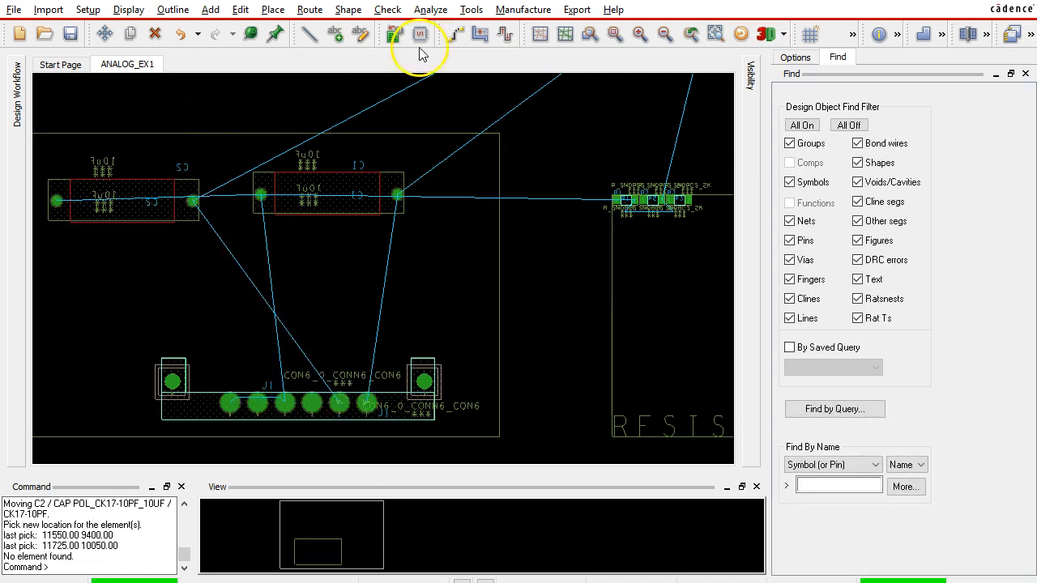
Show the board in the 3D Canvas from the Bottom camera view
left_click(415, 33)
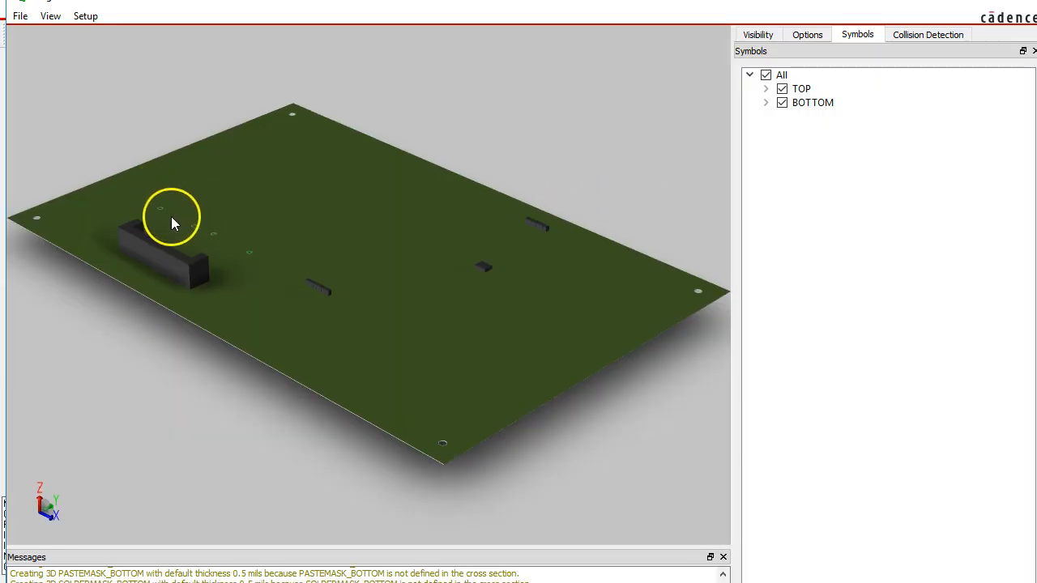
left_click(42, 13)
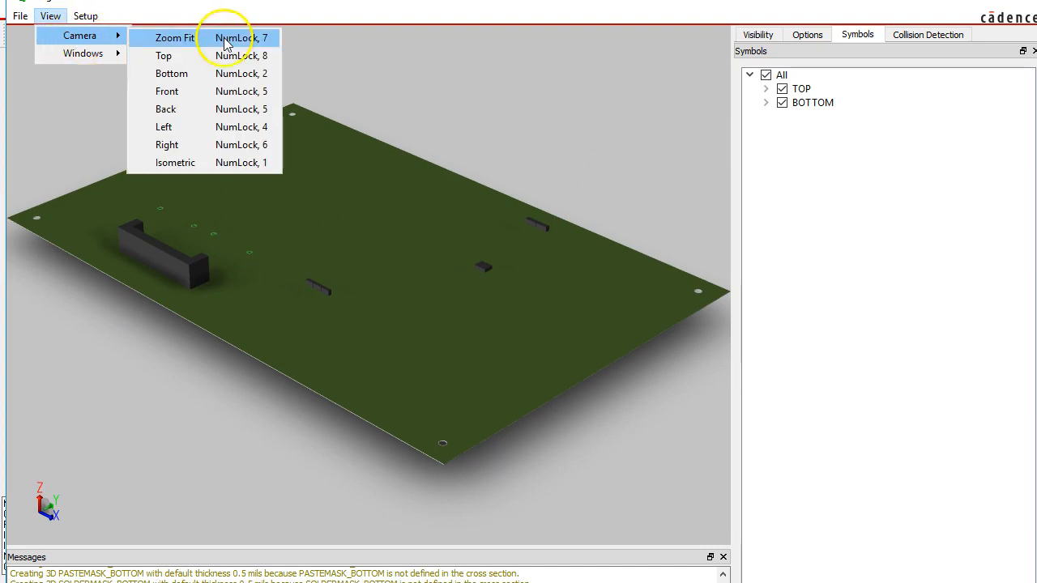
left_click(164, 57)
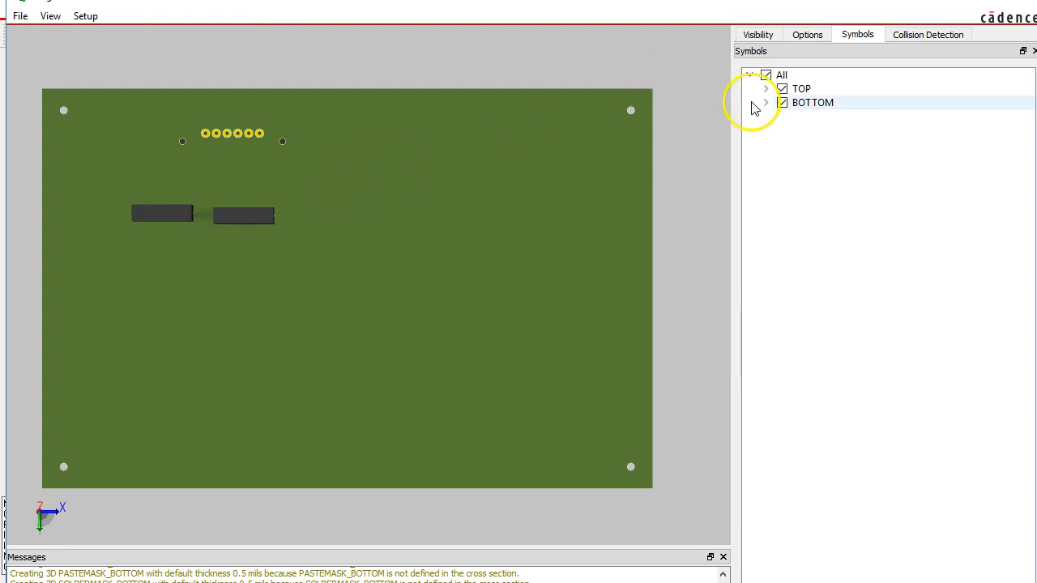
Expand the BOTTOM and TOP symbol lists, confirming C1 and C2 on the underside
left_click(767, 102)
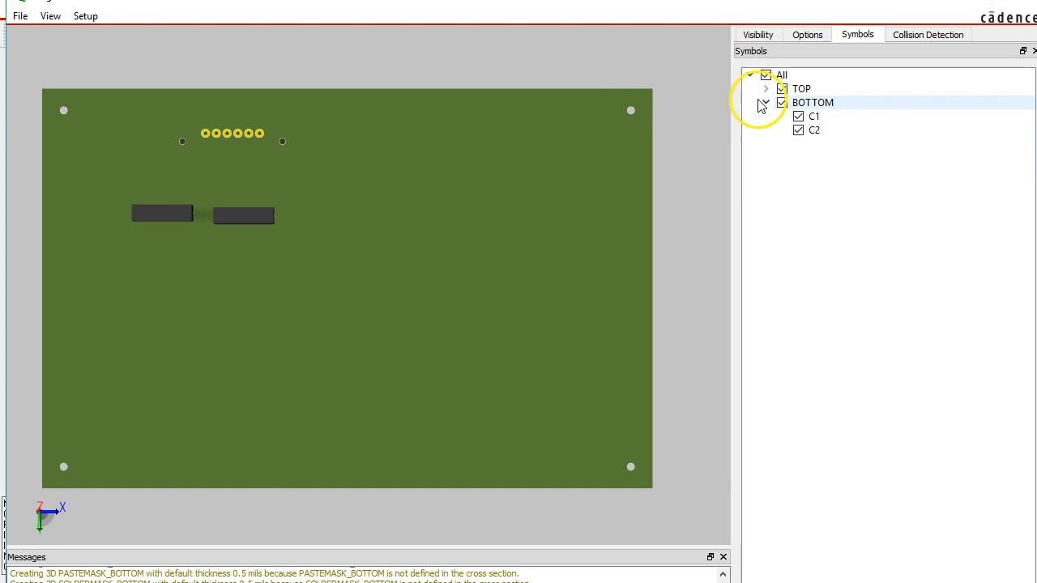
left_click(765, 87)
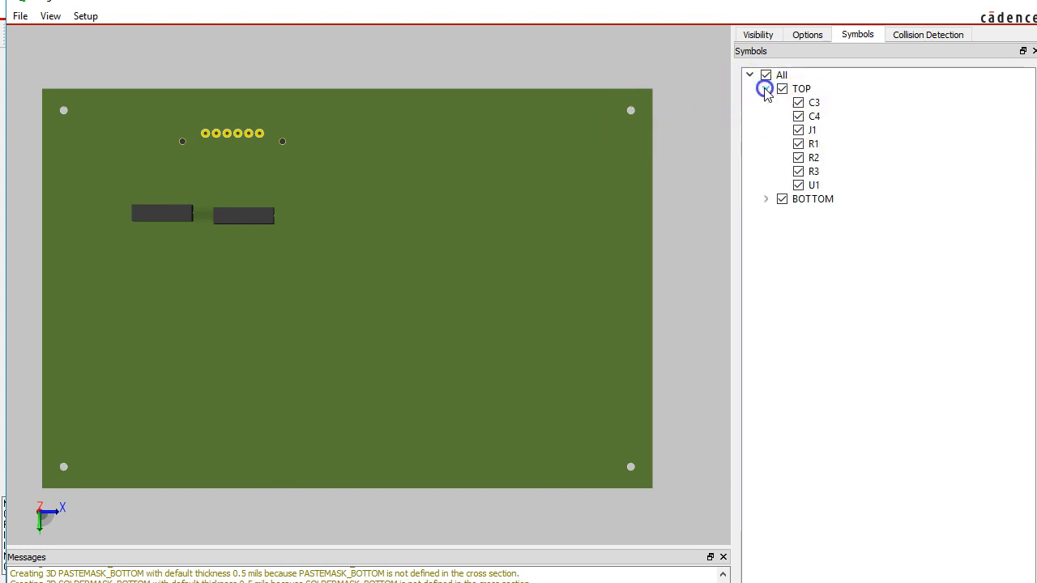
left_click(765, 87)
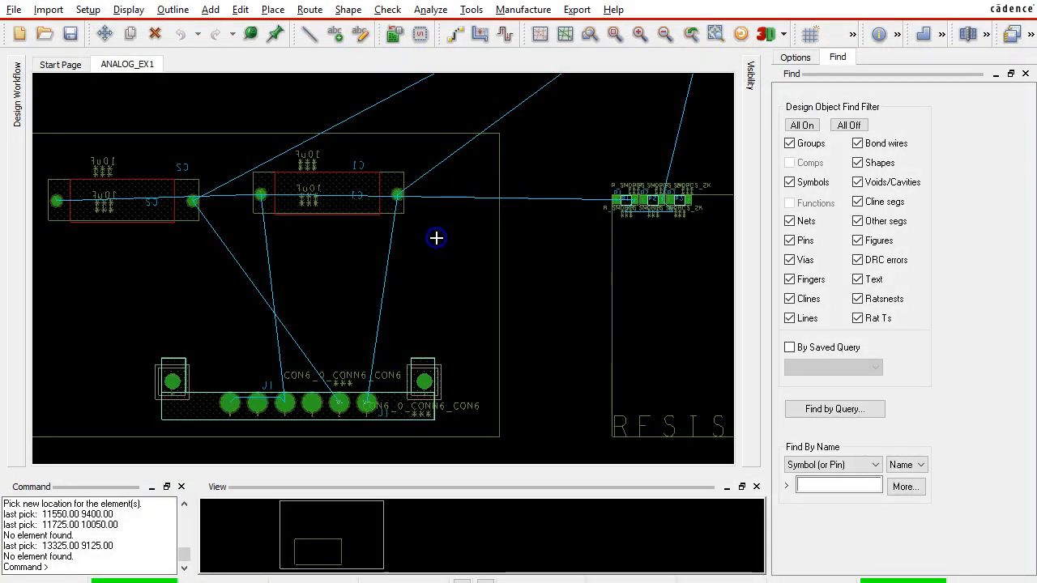
mouse_move(543, 160)
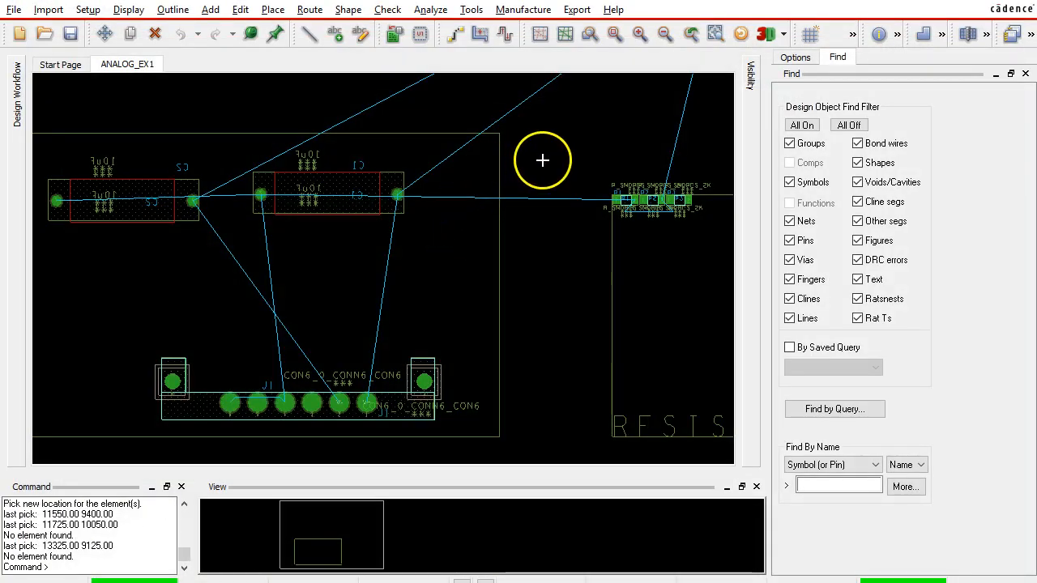